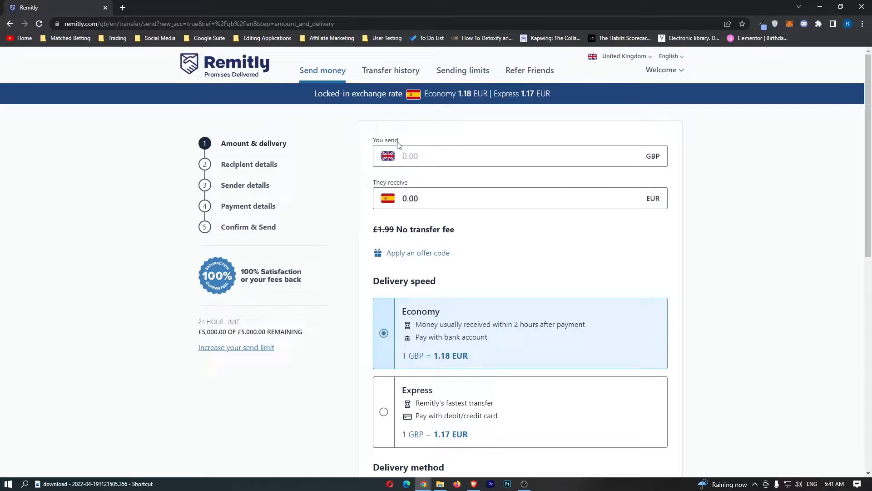
Step: Scroll down the Remitly page to the footer's 'Send money to' area
double_click(385, 139)
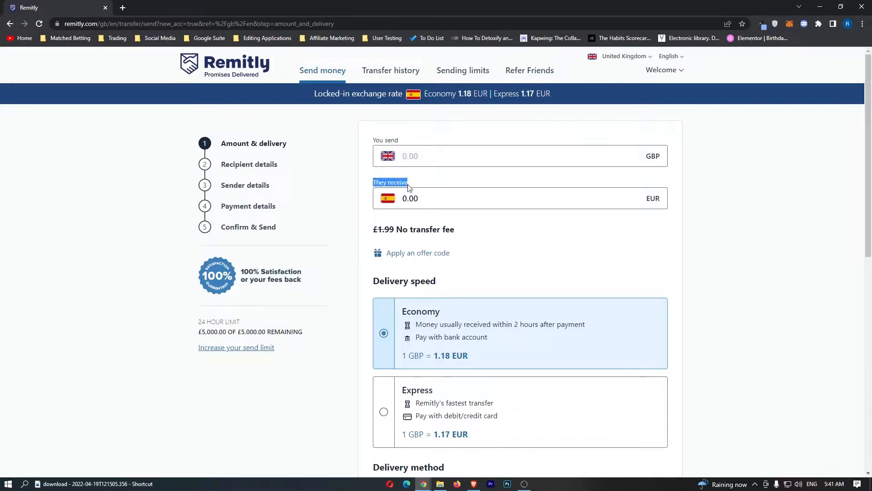
left_click(500, 199)
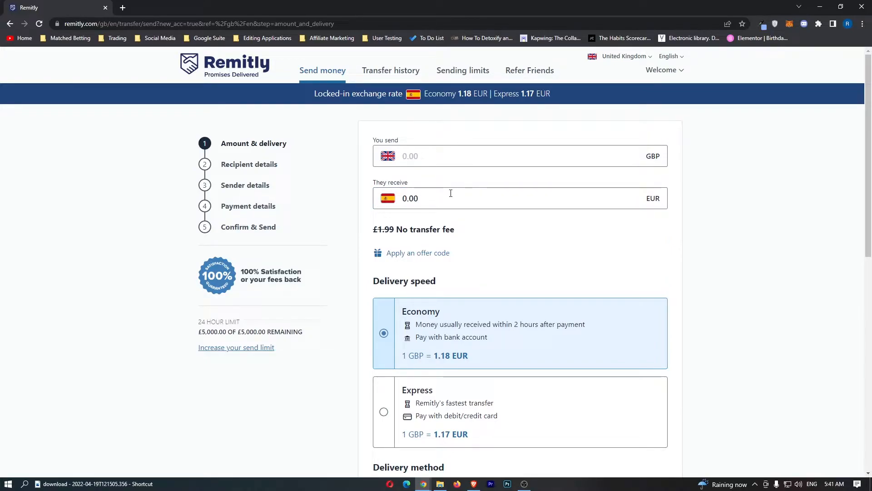
mouse_move(779, 216)
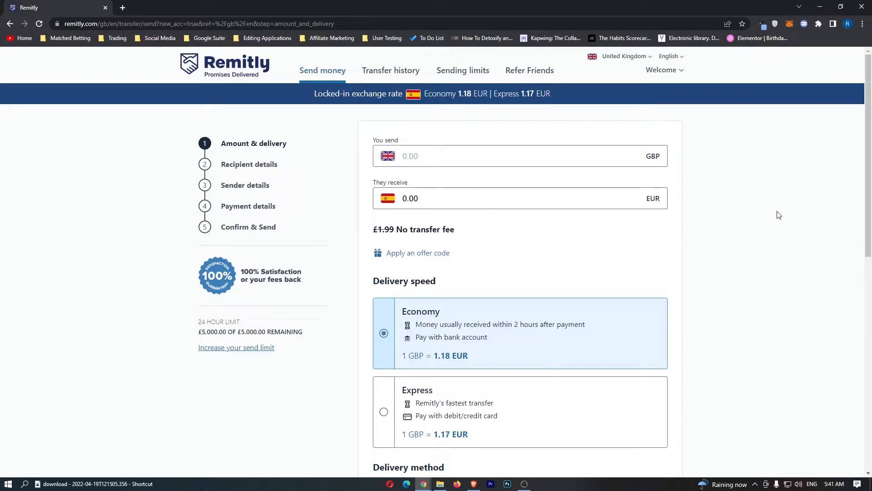
scroll("down", 3)
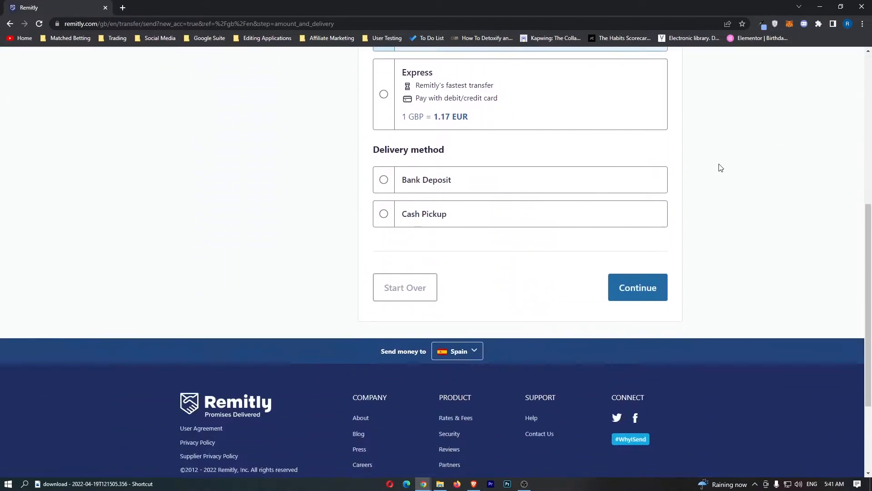
scroll("down", 3)
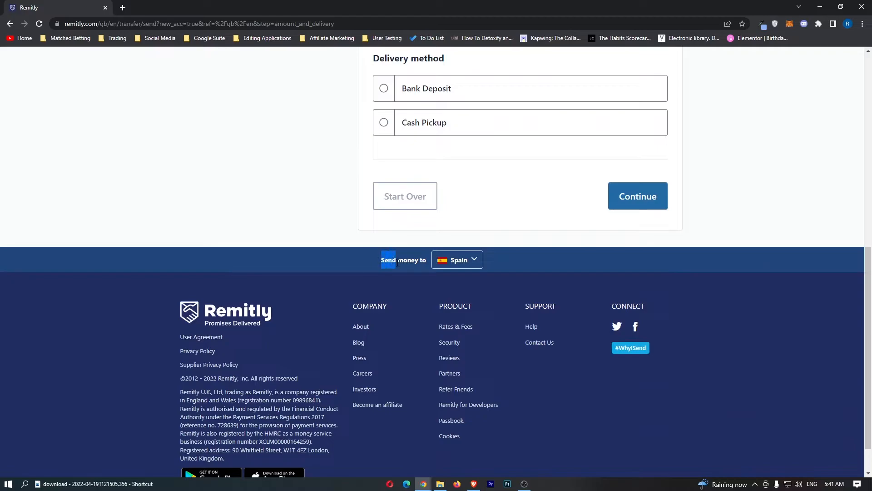
Step: Expand the Spain destination dropdown and scroll through the country list
left_click(457, 259)
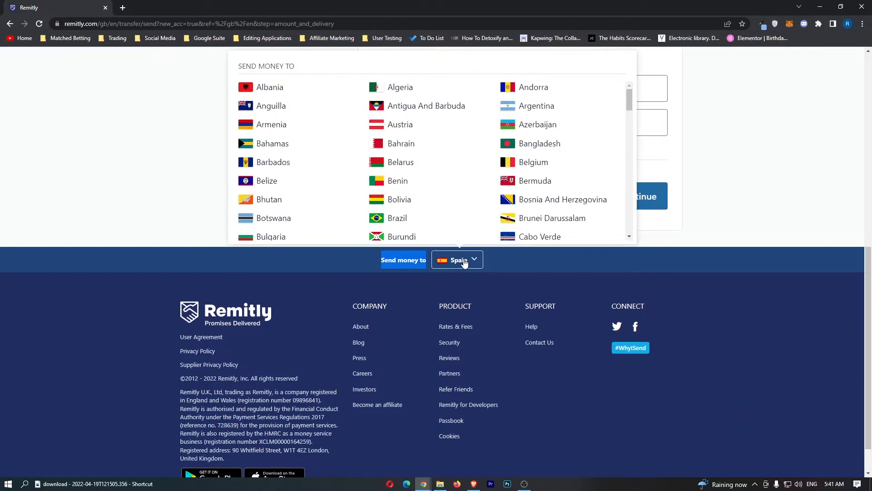
scroll("down", 3)
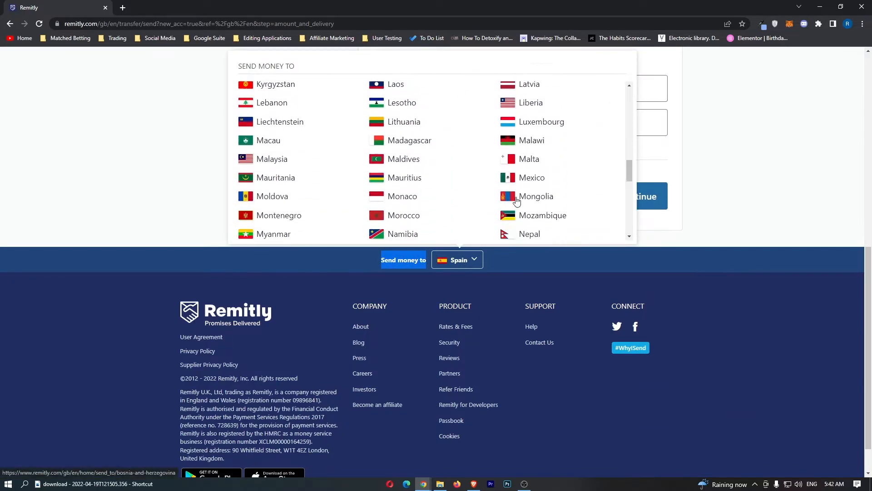
scroll("down", 3)
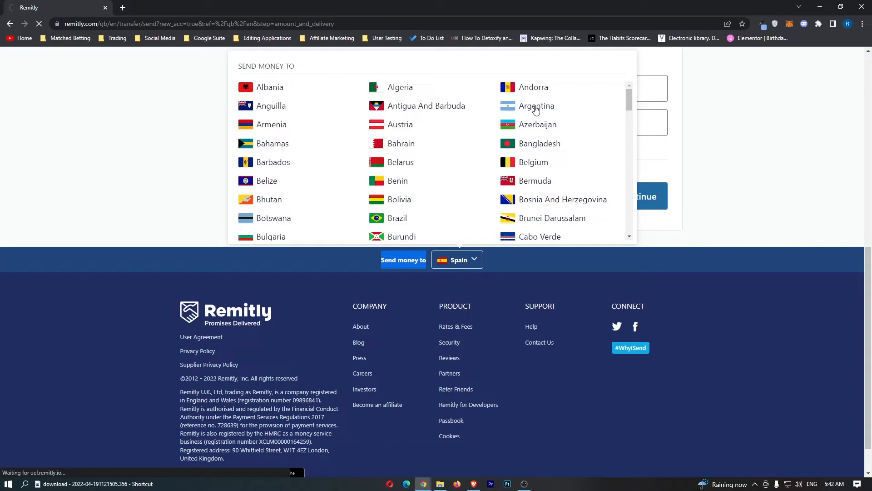
Step: Pick Argentina as destination, switching the form to ARS at 343.49 per GBP
left_click(535, 105)
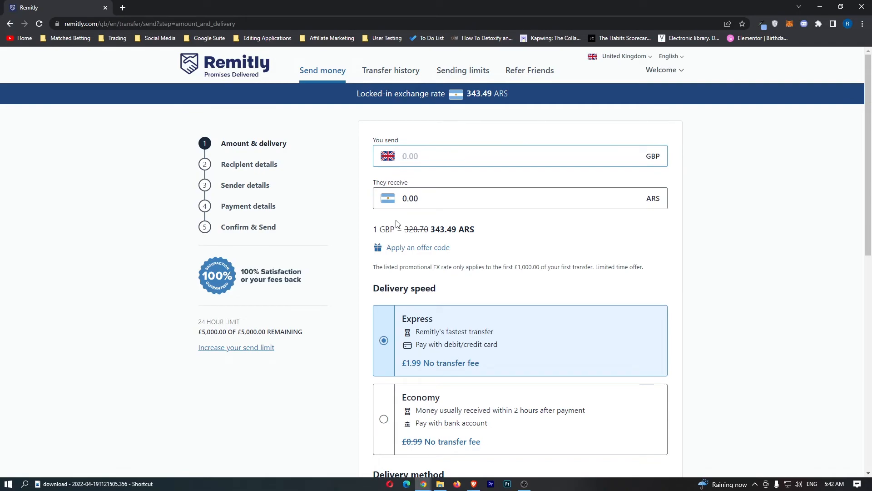
left_click(501, 156)
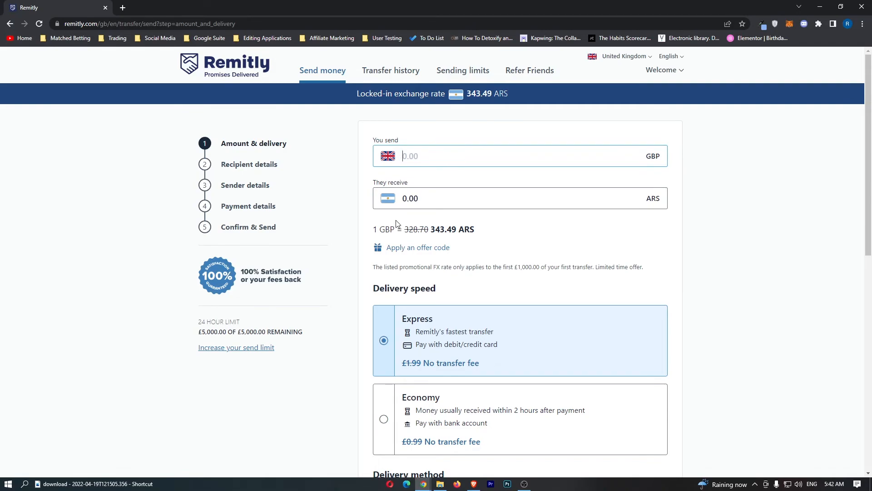